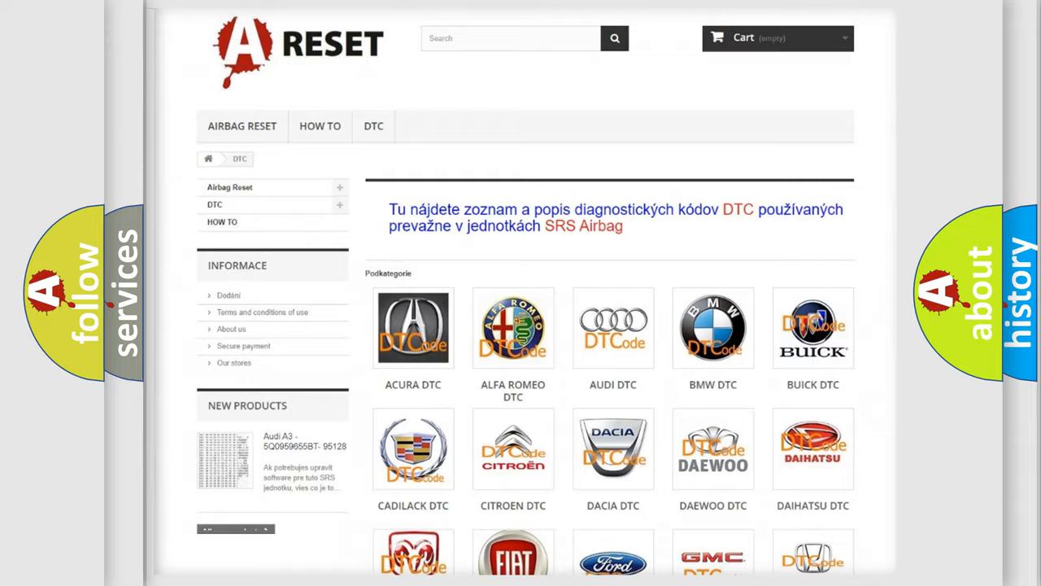
scroll(down, 3)
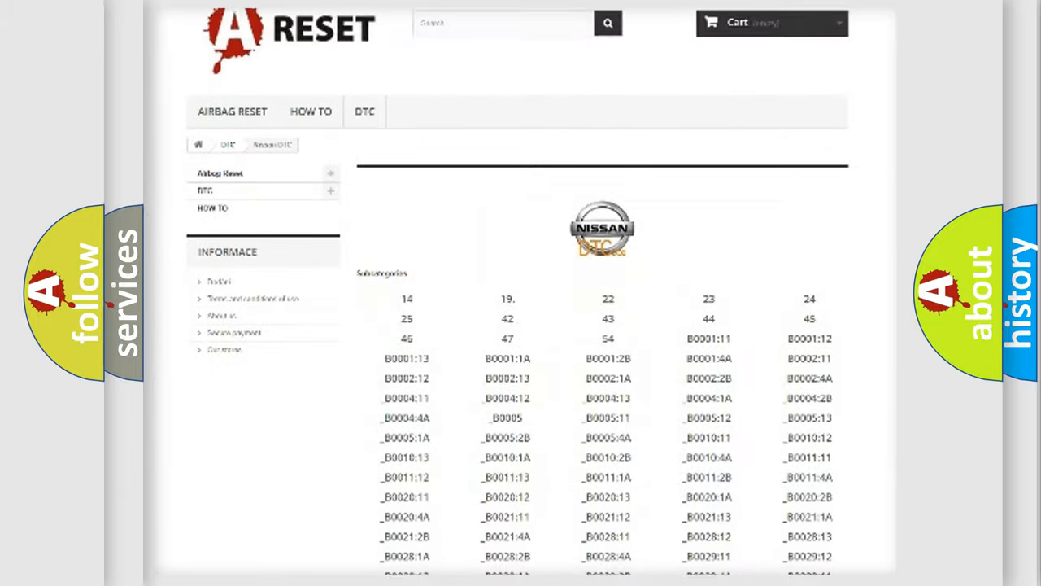
scroll(down, 3)
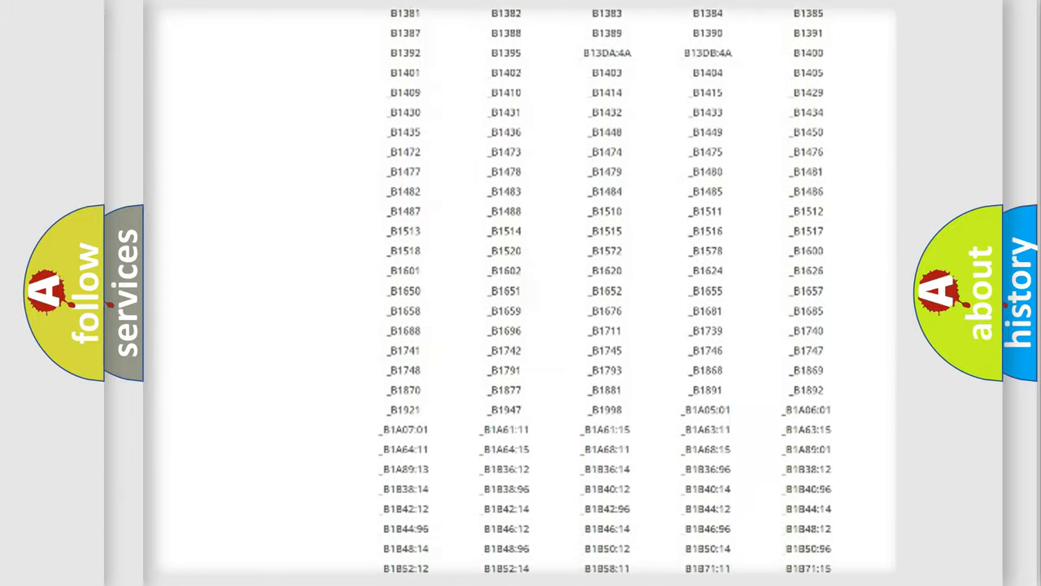